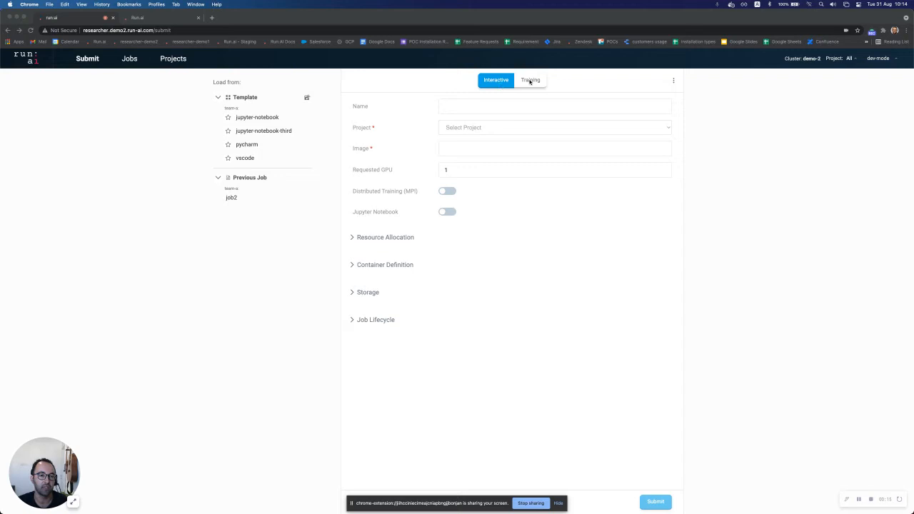
Switch to training jobs and load the tensorflow-train-nfs template for team-a with a TensorFlow image
left_click(530, 79)
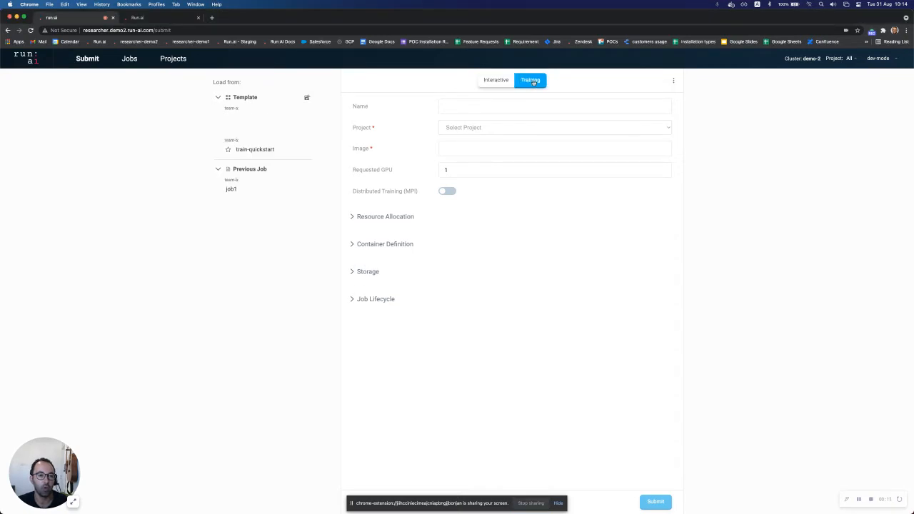
left_click(260, 130)
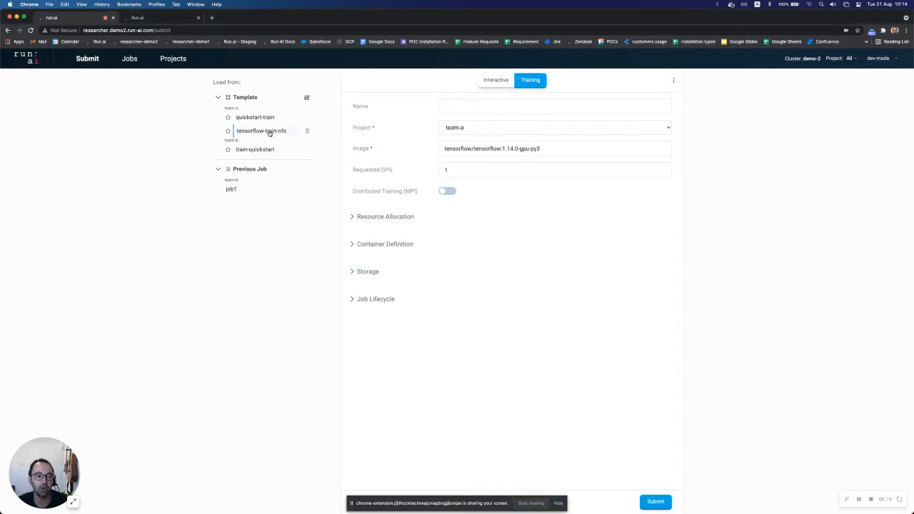
left_click(260, 131)
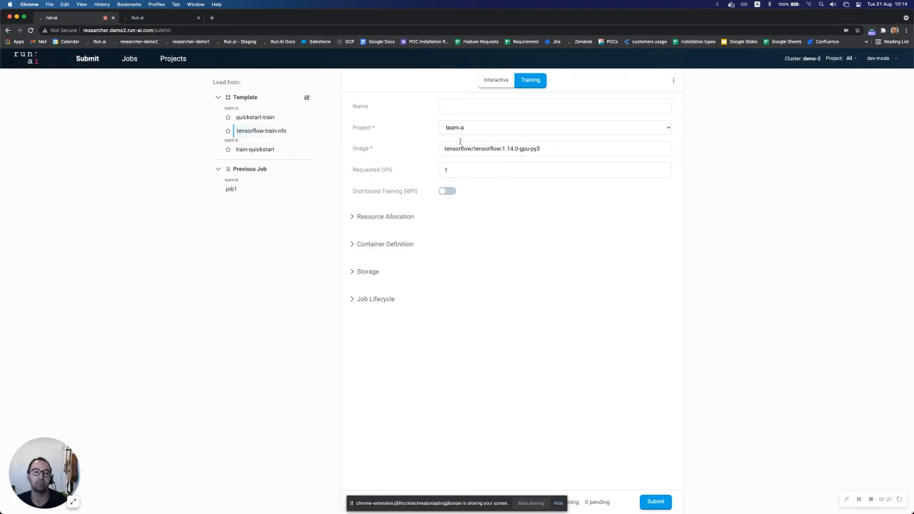
mouse_move(697, 137)
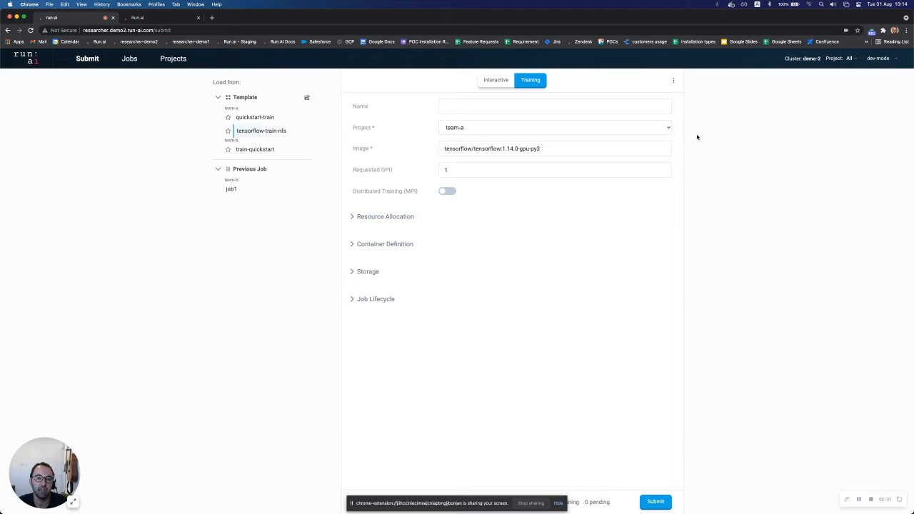
Check the form's Export/Import/Clear/Save-as-template menu, then return to interactive jobs
left_click(672, 80)
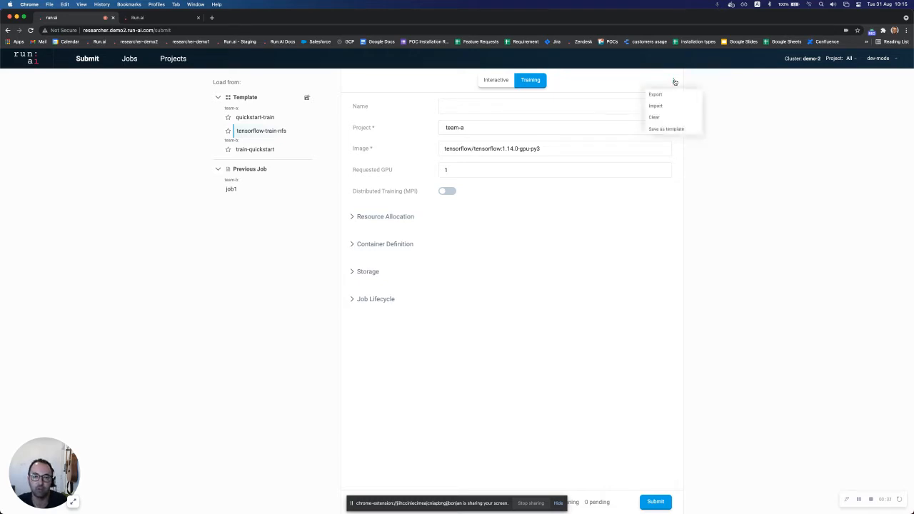
mouse_move(688, 130)
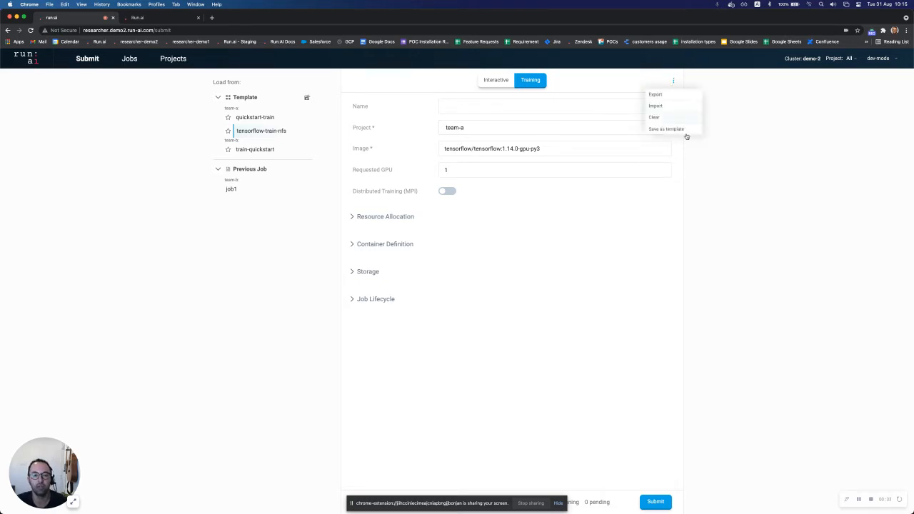
mouse_move(733, 171)
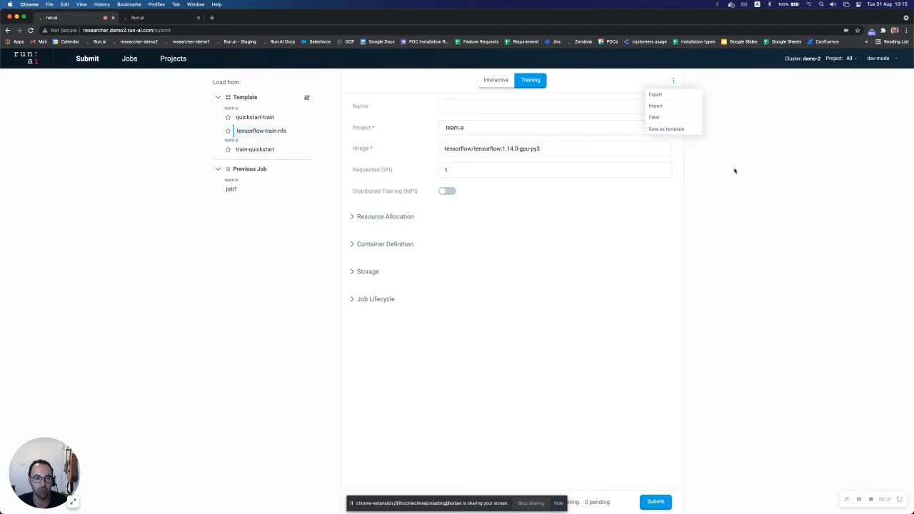
left_click(496, 80)
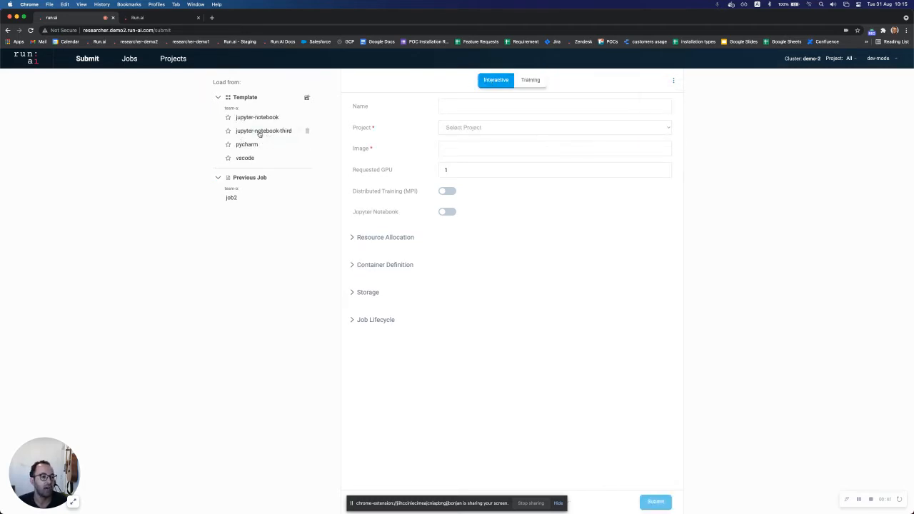
Load the jupyter-notebook-third template: team-a, jupyter/base-notebook image, 0.3 GPU, Jupyter Notebook enabled
left_click(264, 131)
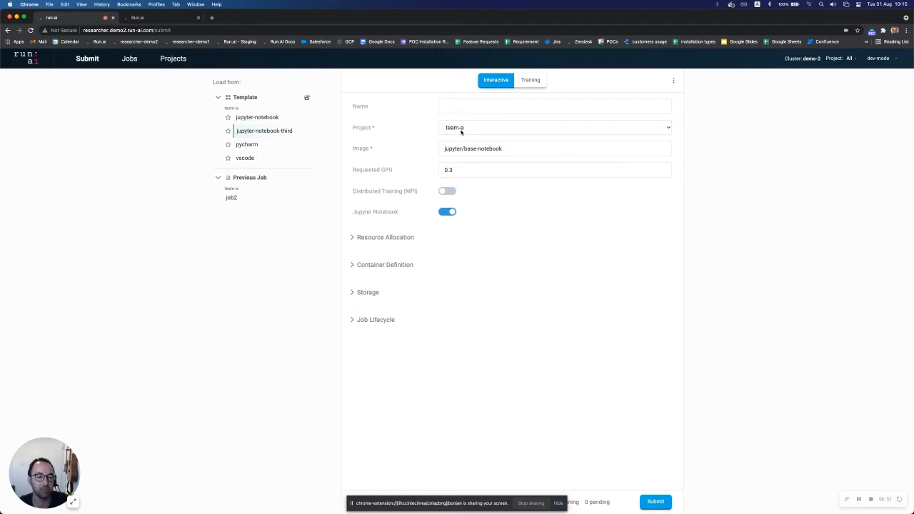
mouse_move(463, 143)
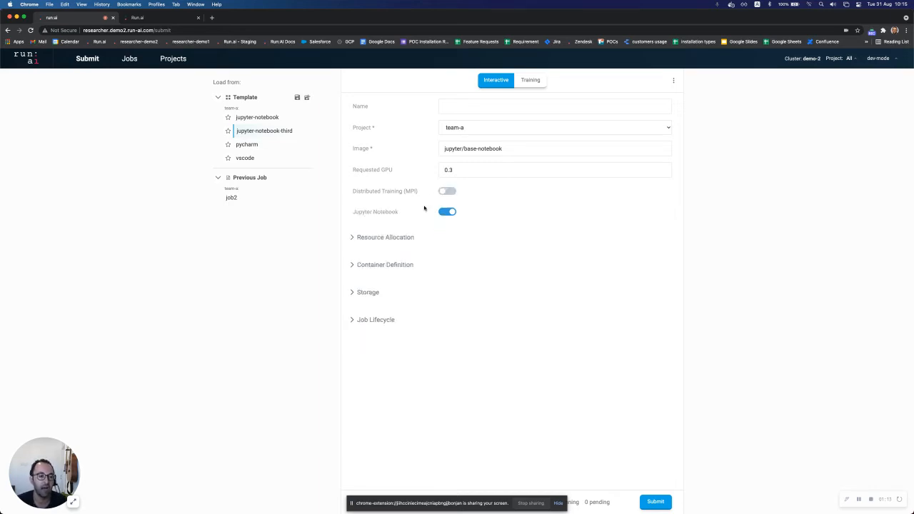
left_click(385, 237)
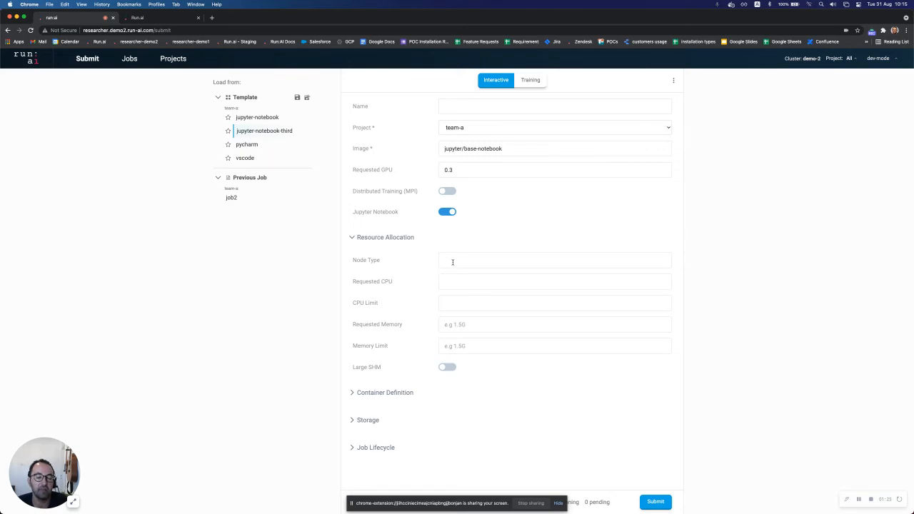
mouse_move(463, 238)
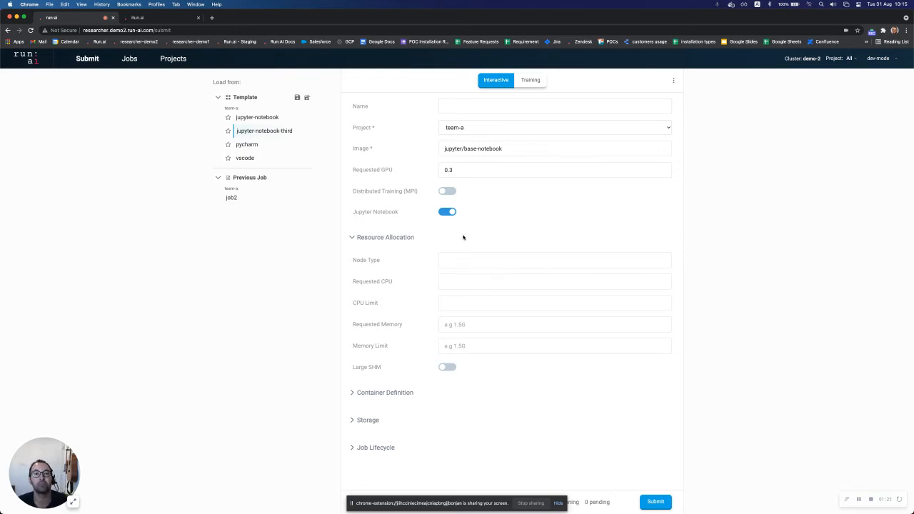
mouse_move(351, 245)
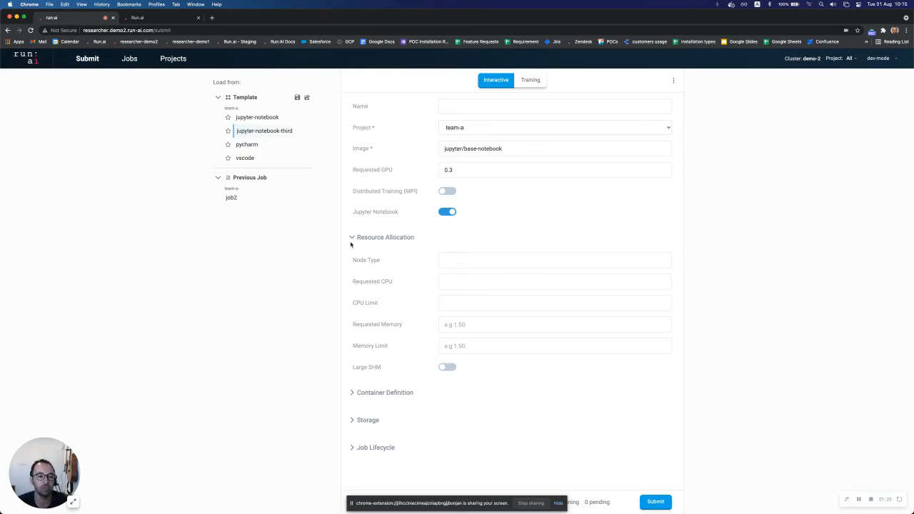
left_click(384, 237)
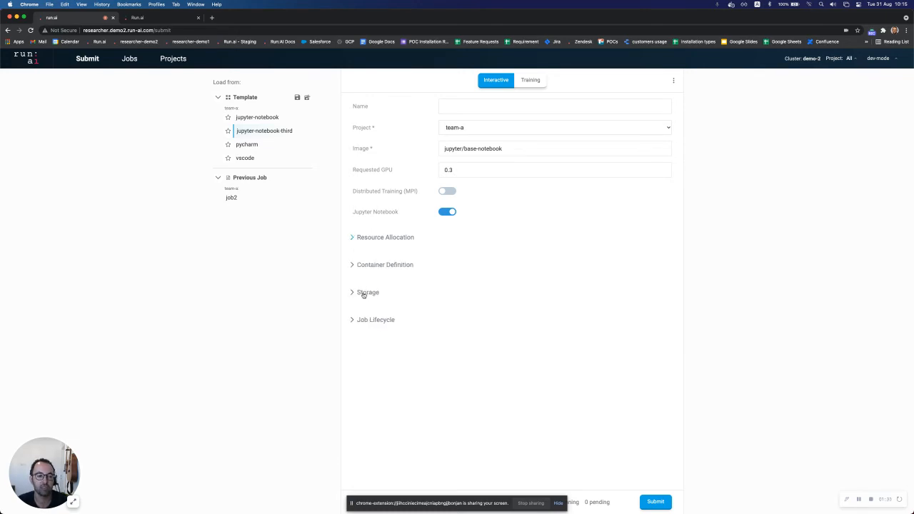
left_click(368, 292)
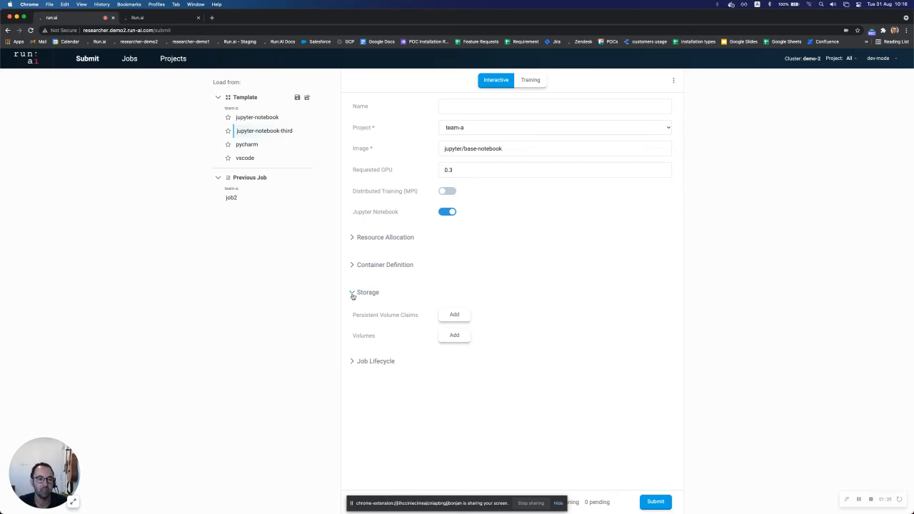
left_click(367, 292)
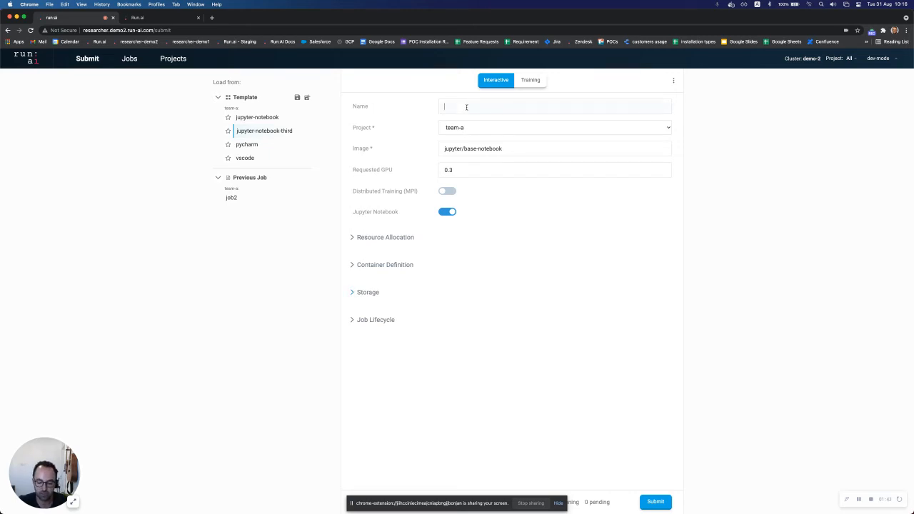
Name the job notebook1 and submit it to team-a's Jobs list
type("notebook-1")
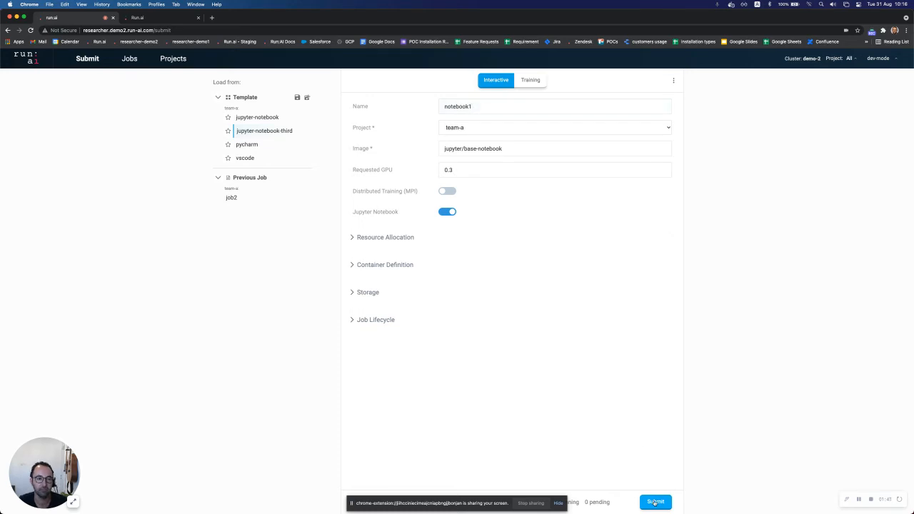
left_click(654, 501)
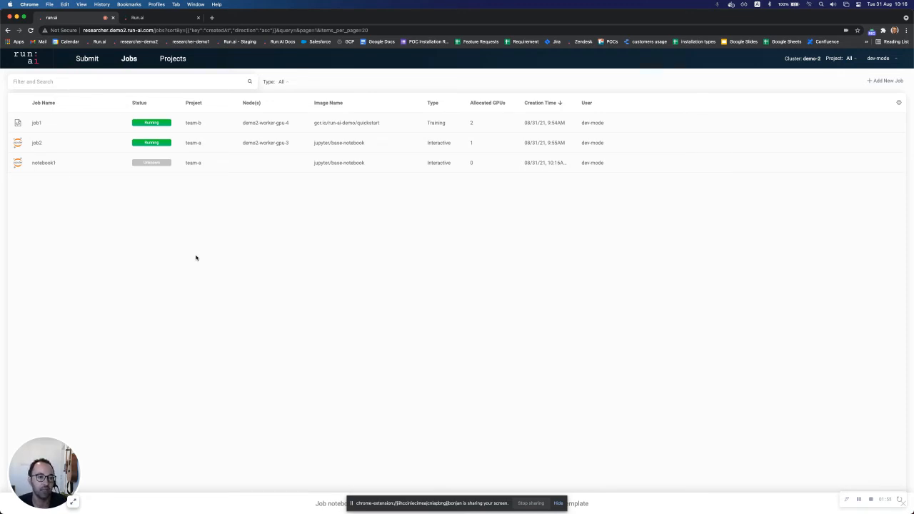
mouse_move(97, 162)
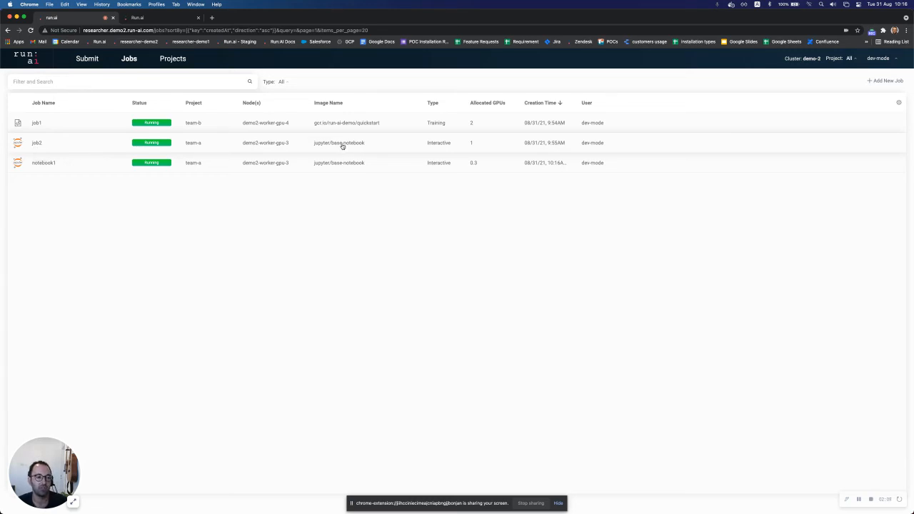
mouse_move(469, 148)
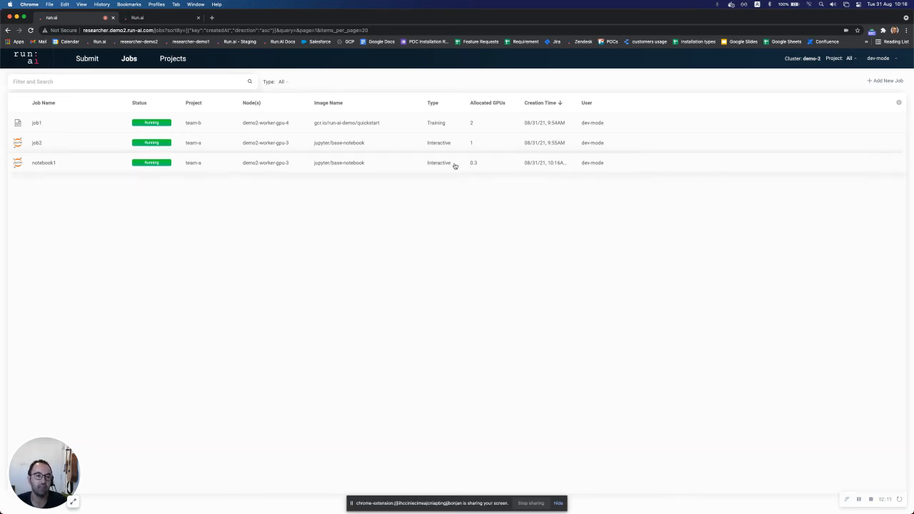
mouse_move(452, 171)
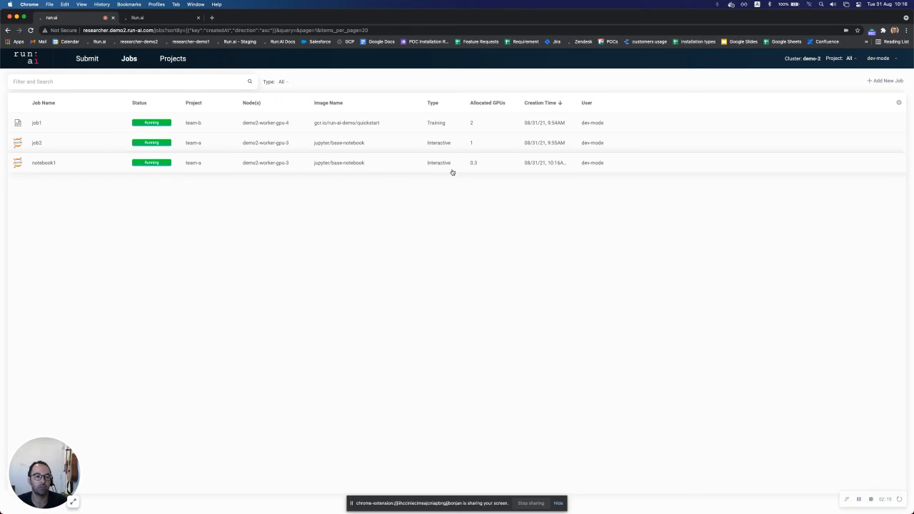
mouse_move(207, 167)
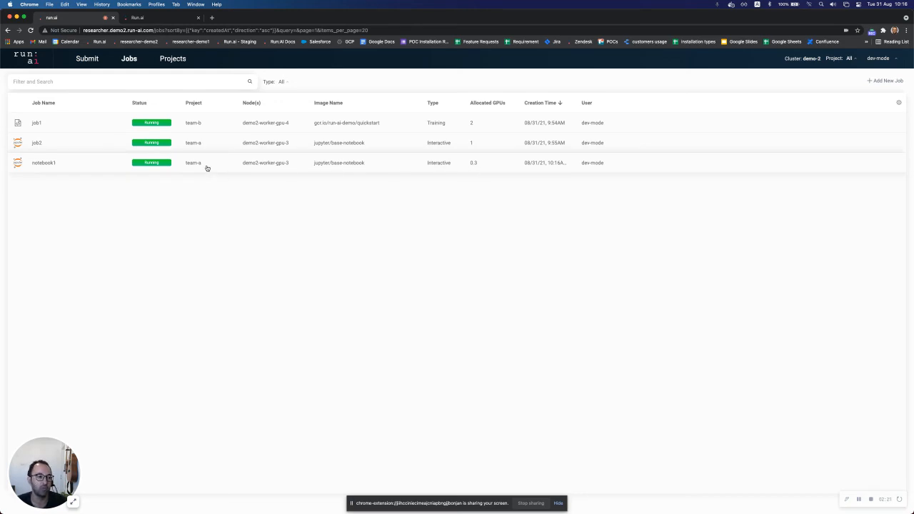
Select the running notebook1 job and connect to its Jupyter interface in a new tab
left_click(43, 163)
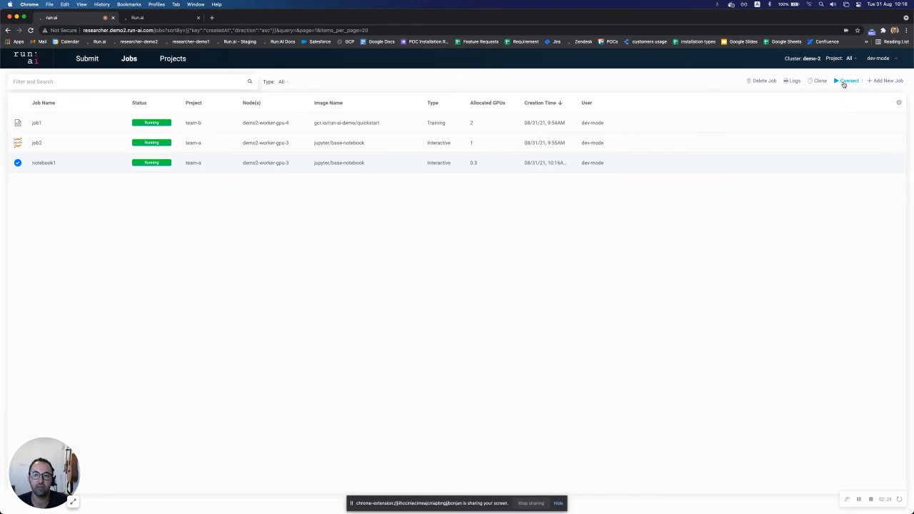
left_click(848, 79)
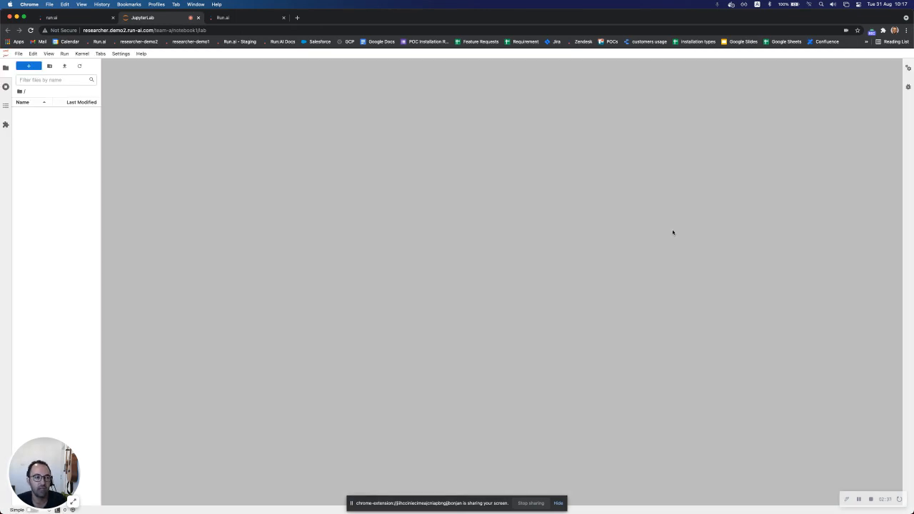
Let JupyterLab load and show the Launcher with Python 3 options and the work folder
left_click(29, 66)
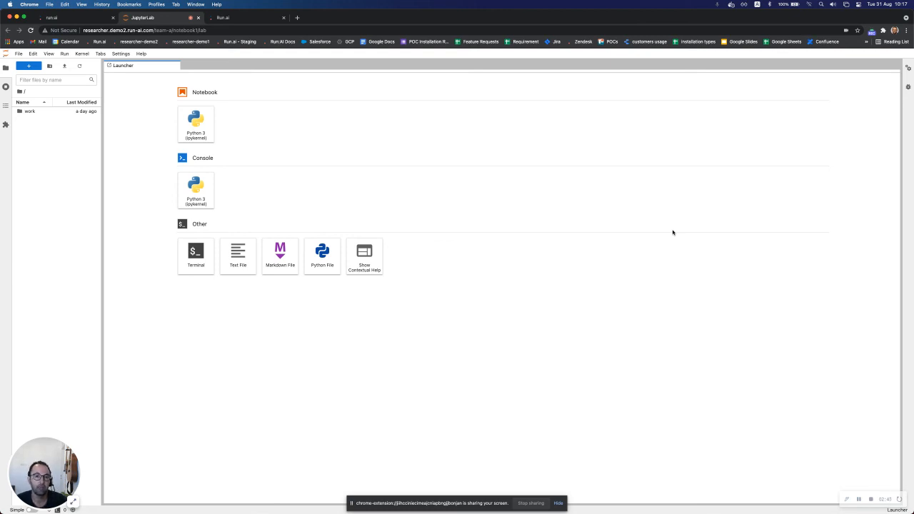
mouse_move(441, 155)
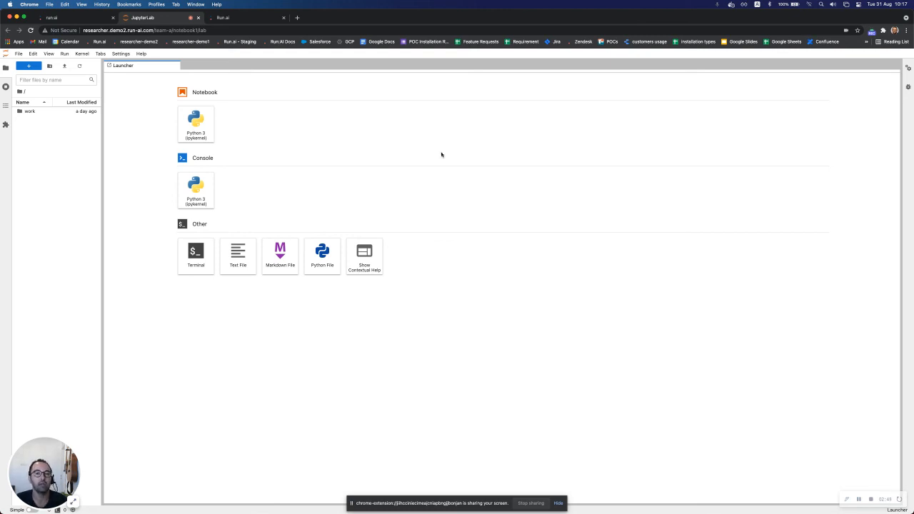
mouse_move(331, 110)
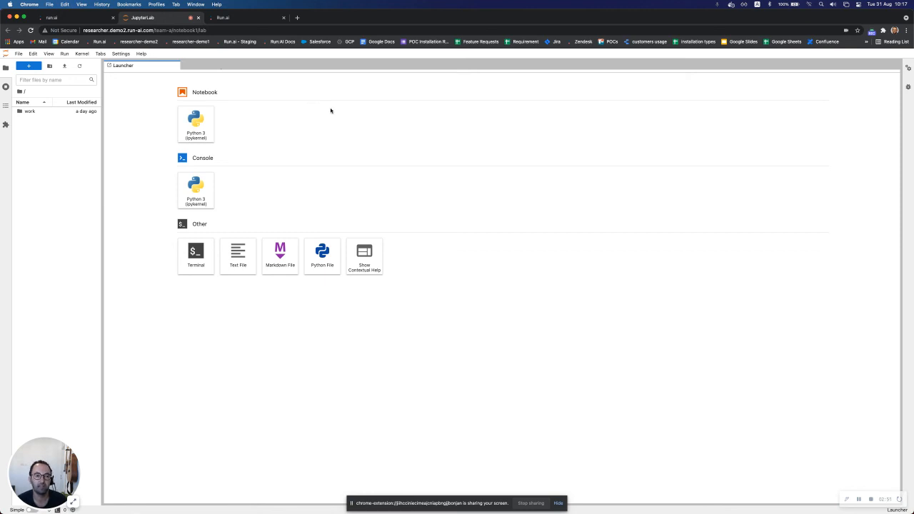